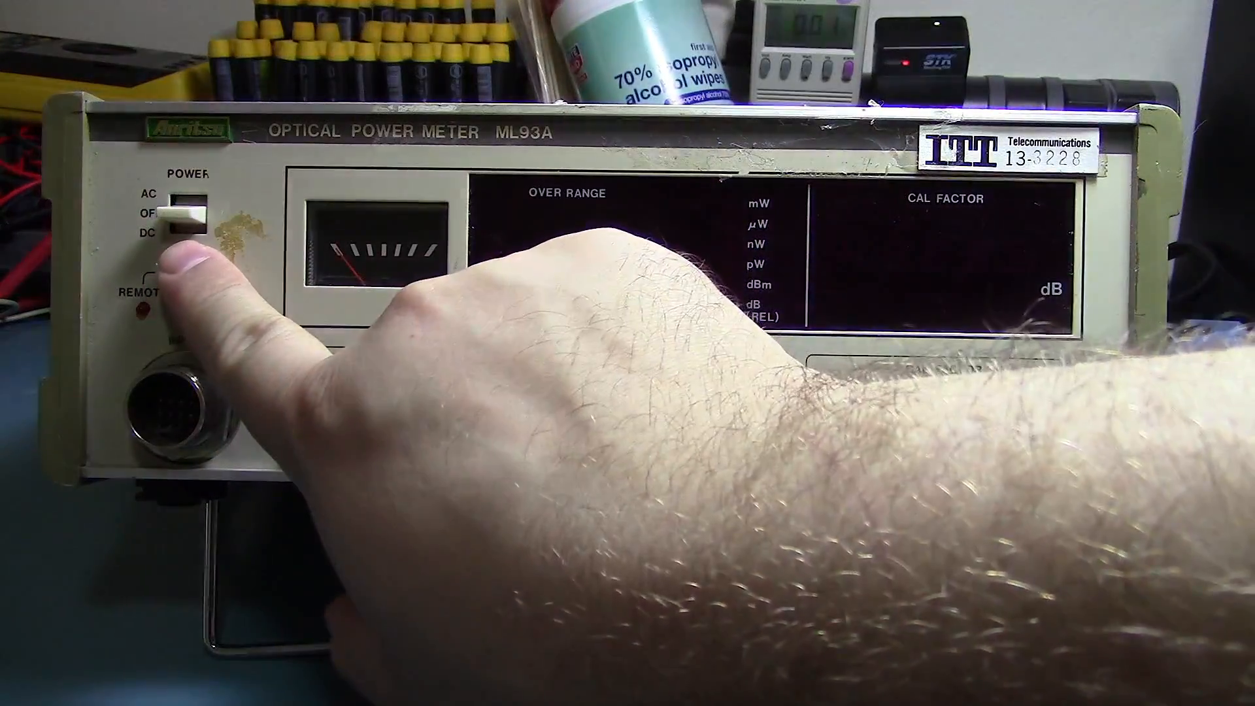
- Switch the ML93A on by sliding the POWER switch from OFF to AC mains
click(189, 212)
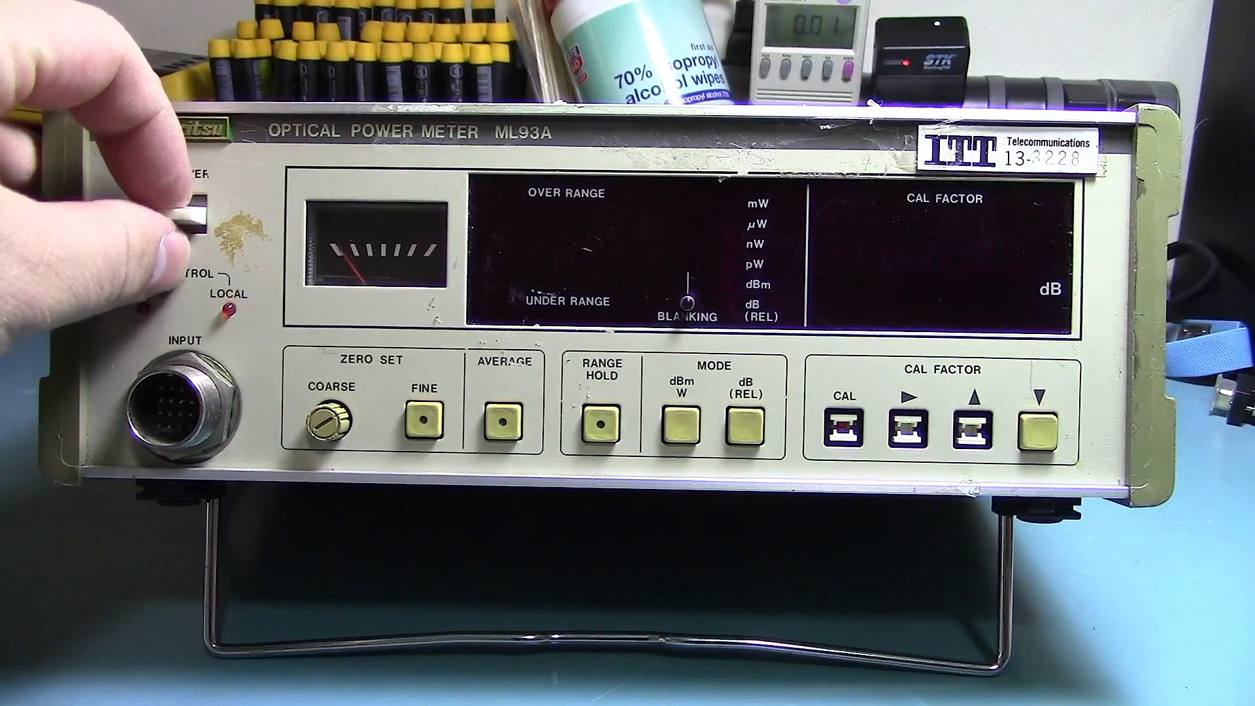
click(196, 203)
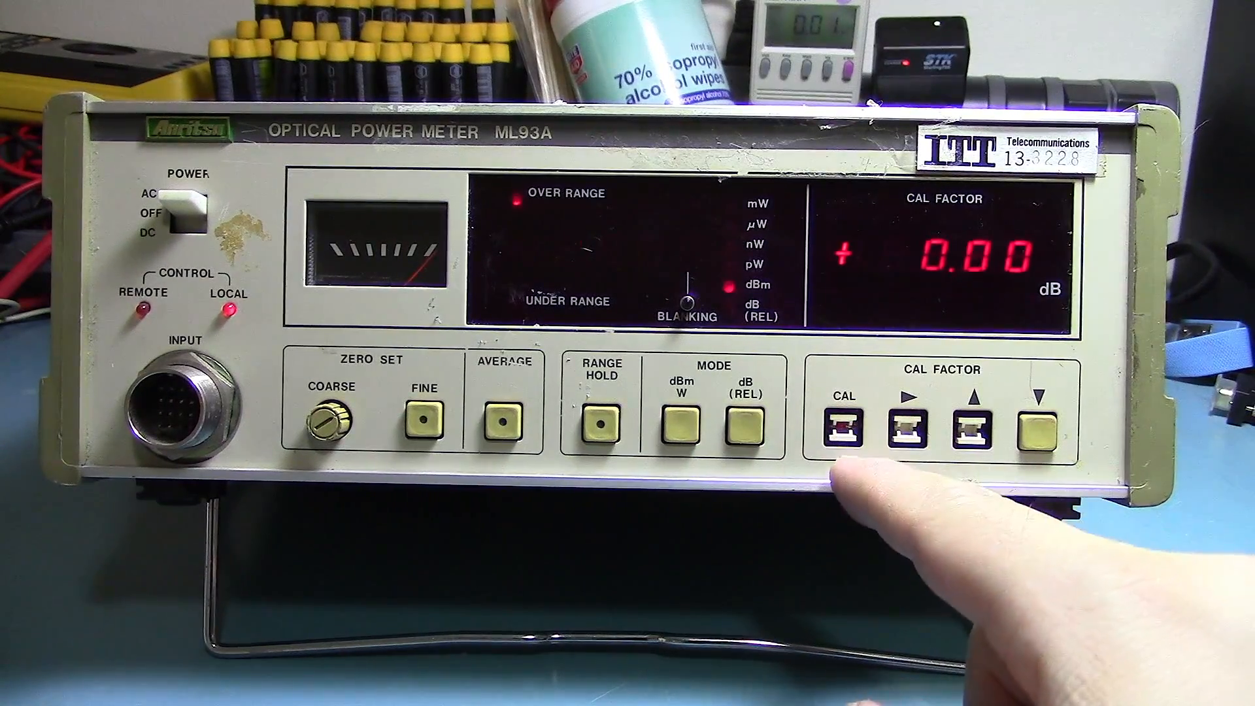
- Test the CAL and up-arrow CAL FACTOR buttons, keeping cal factor at +0.00 dB
click(969, 424)
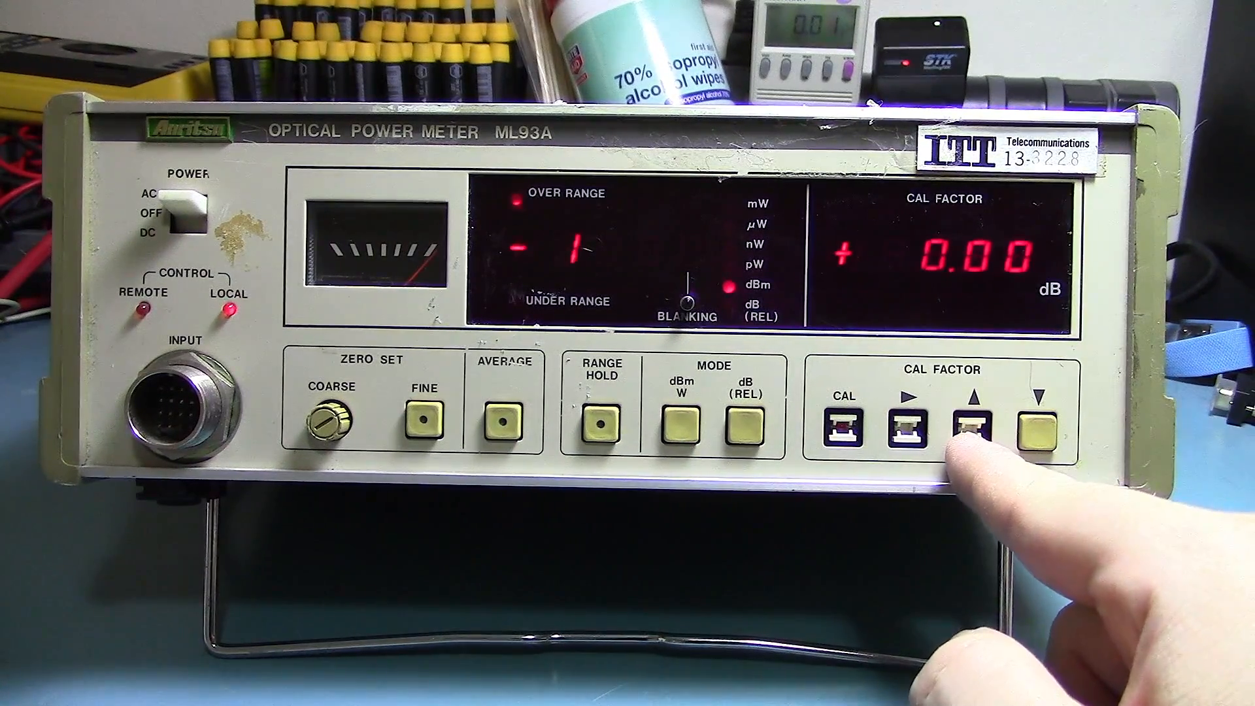
click(964, 424)
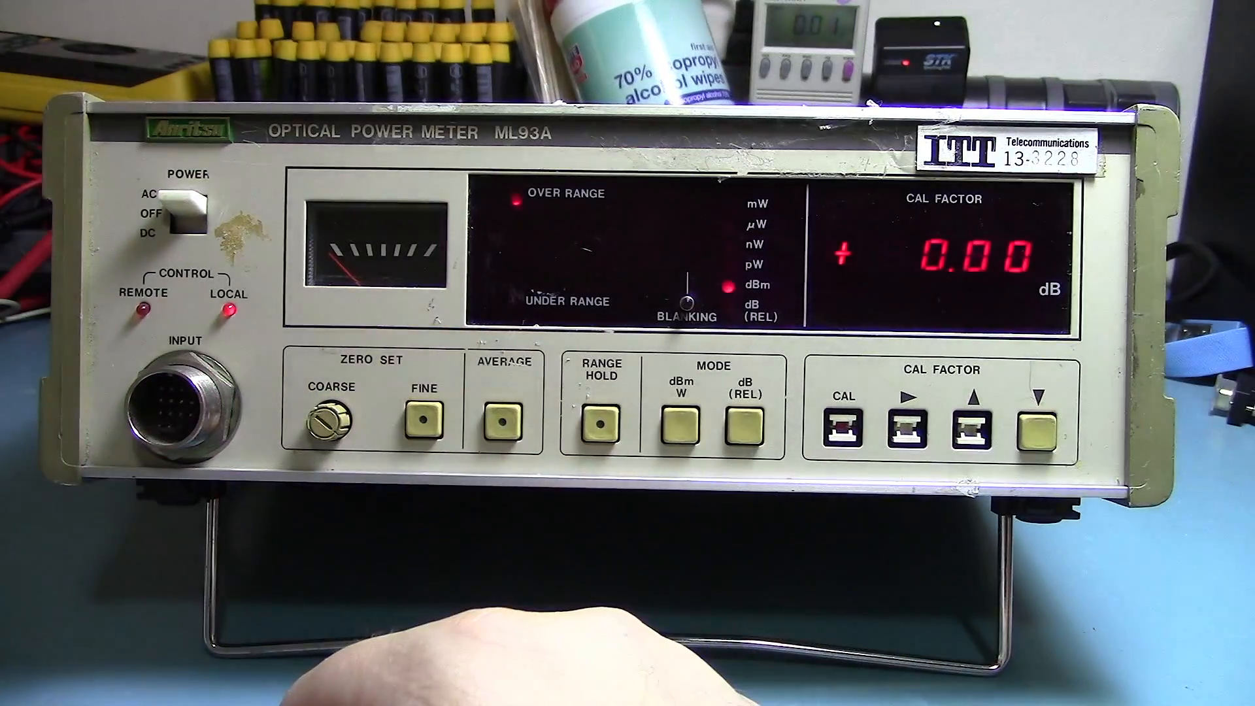
- Zero the power reading with FINE ZERO SET so the main readout shows +0 dBm
click(422, 419)
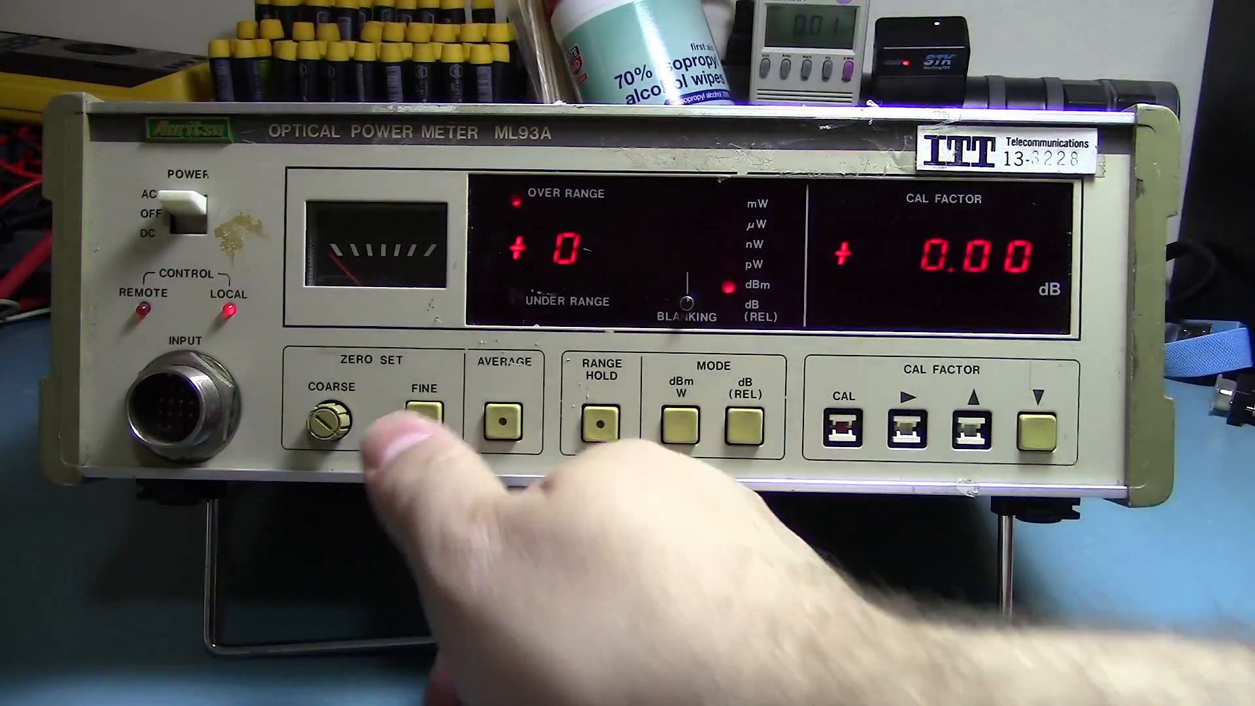